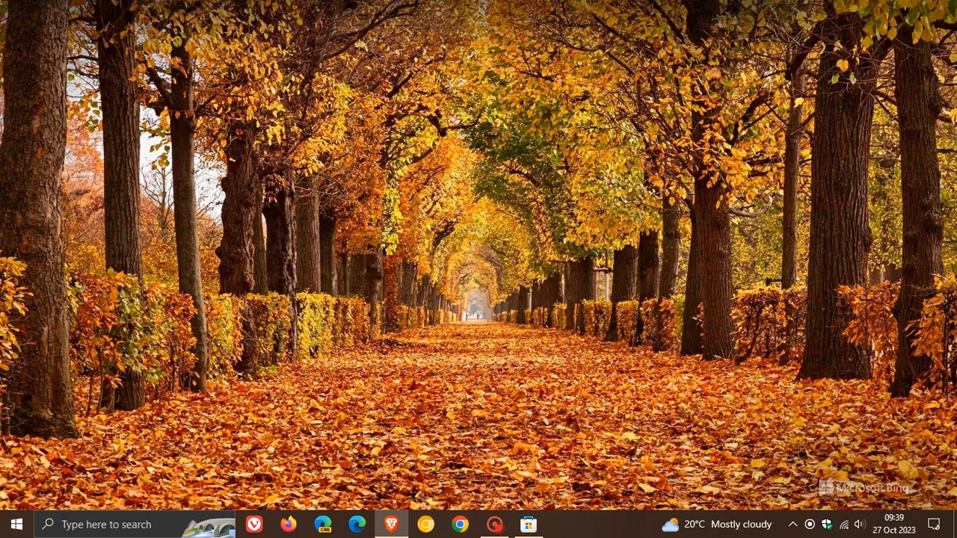
mouse_move(650, 274)
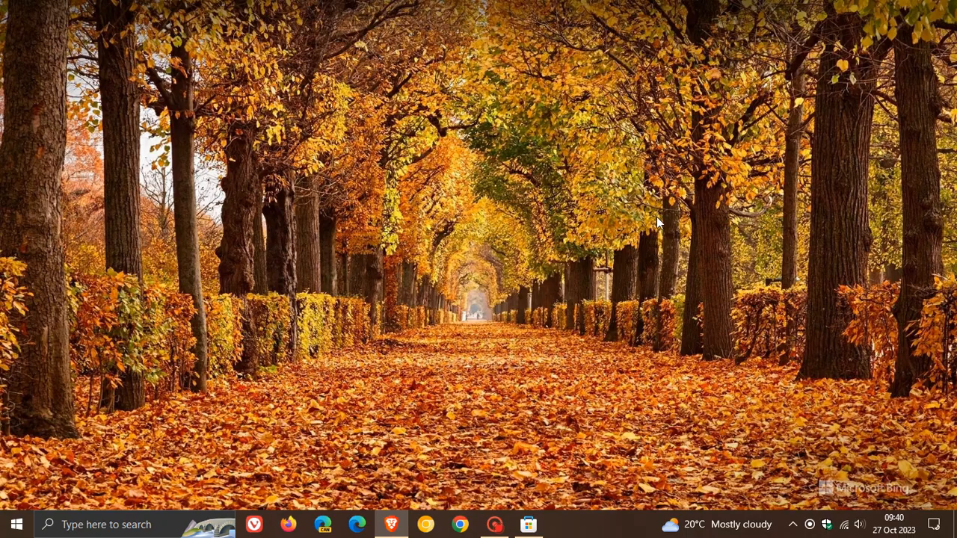
Step: Open the Windows Update page in Settings, which reports the PC is up to date
click(15, 524)
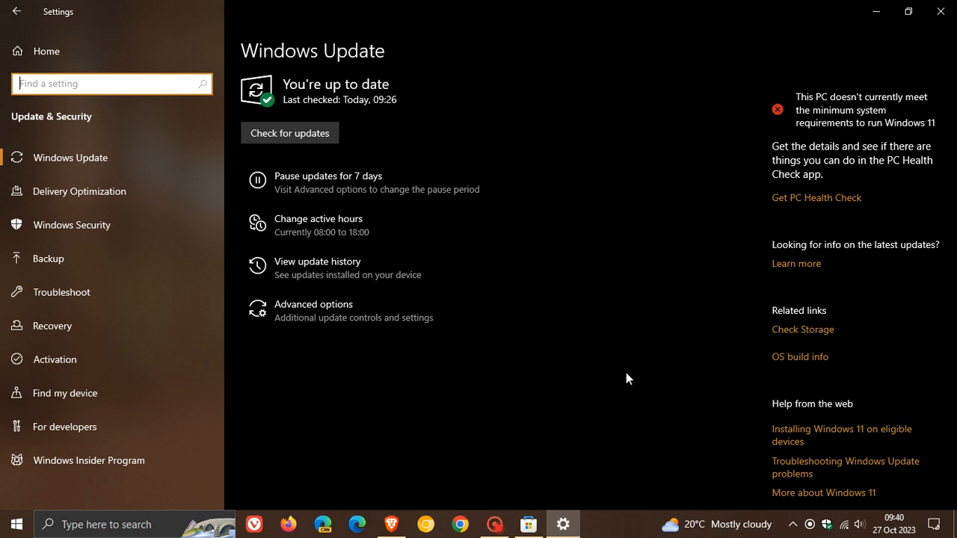
mouse_move(629, 228)
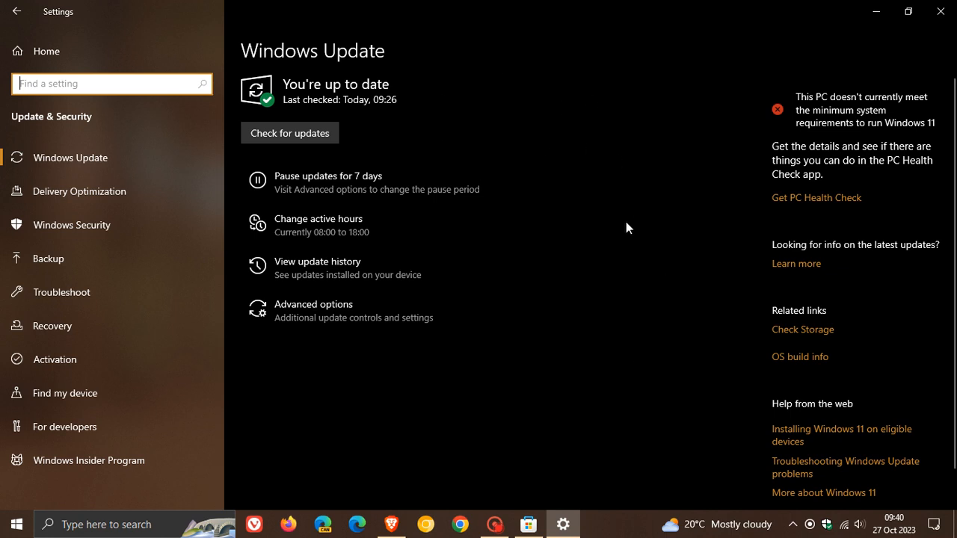
mouse_move(380, 280)
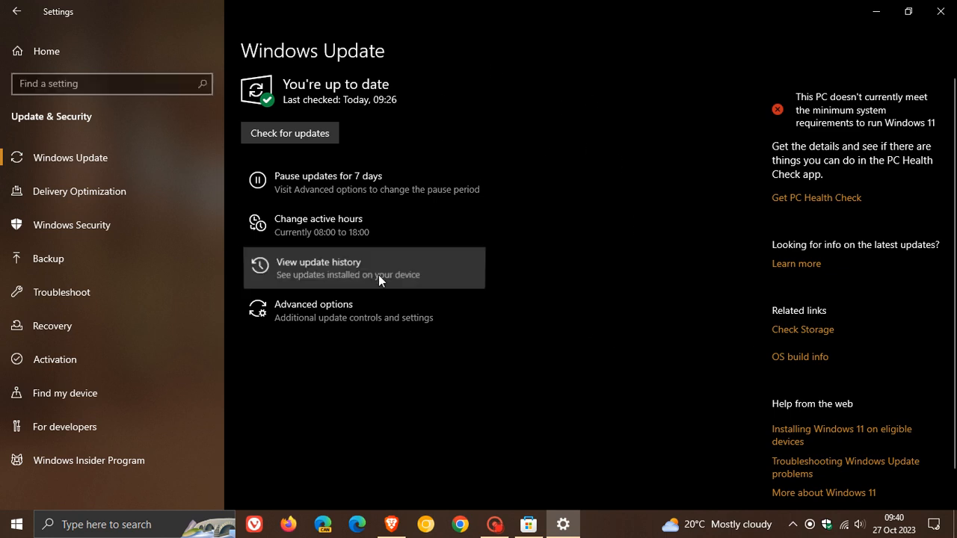
mouse_move(647, 338)
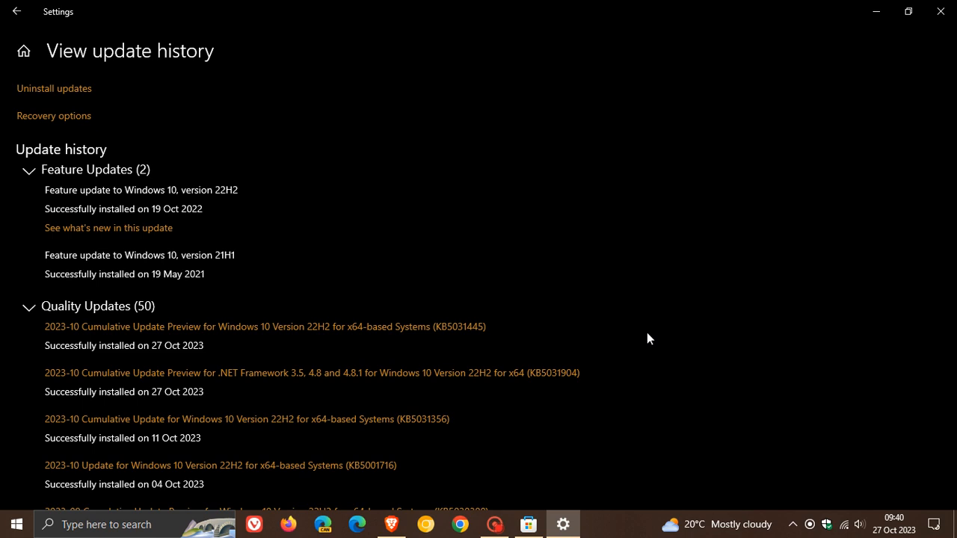
mouse_move(611, 311)
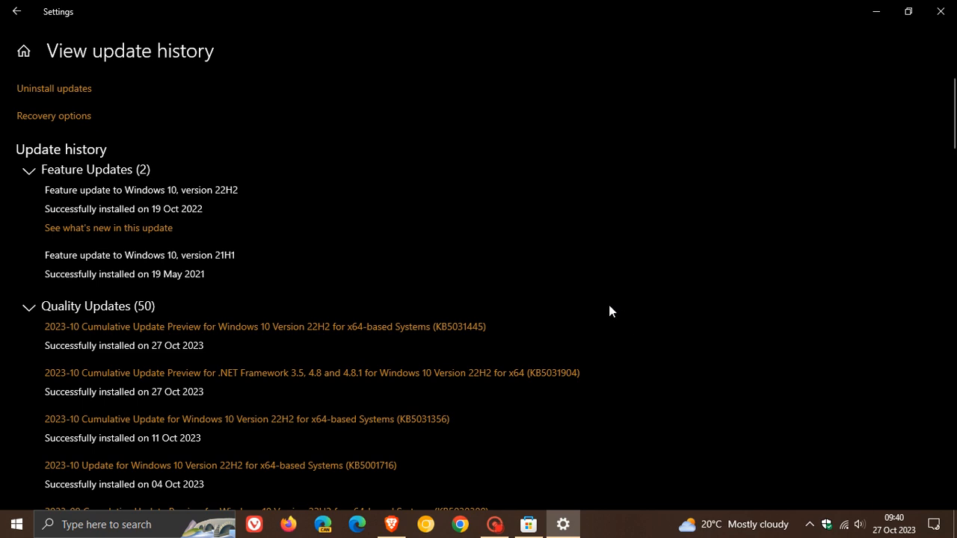
mouse_move(391, 318)
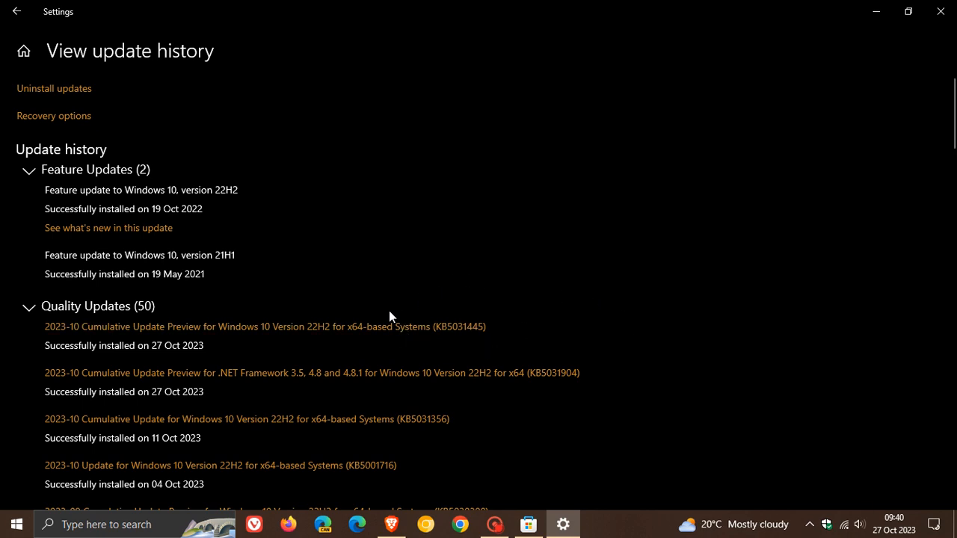
Step: Scroll the update history to confirm KB5031445 installed, then minimise Settings
scroll(down, 3)
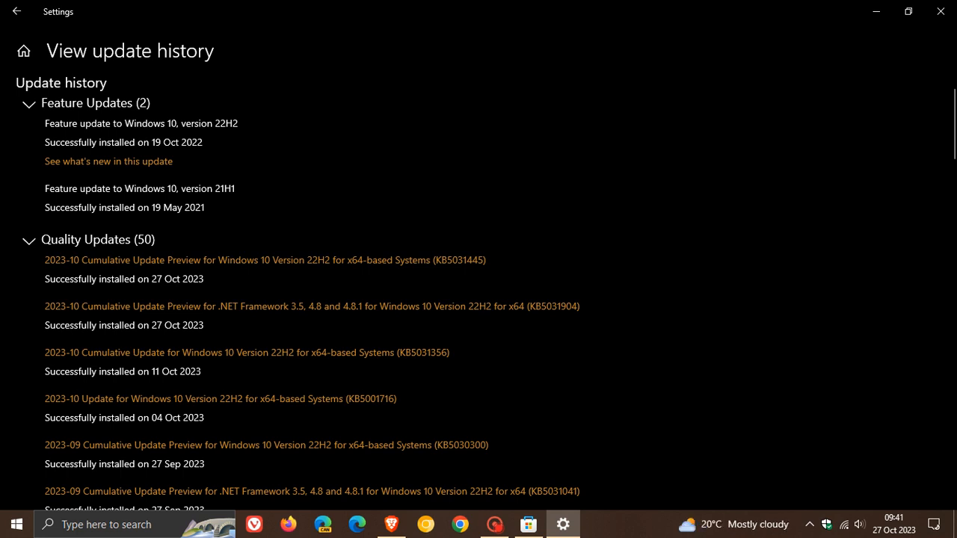
mouse_move(862, 415)
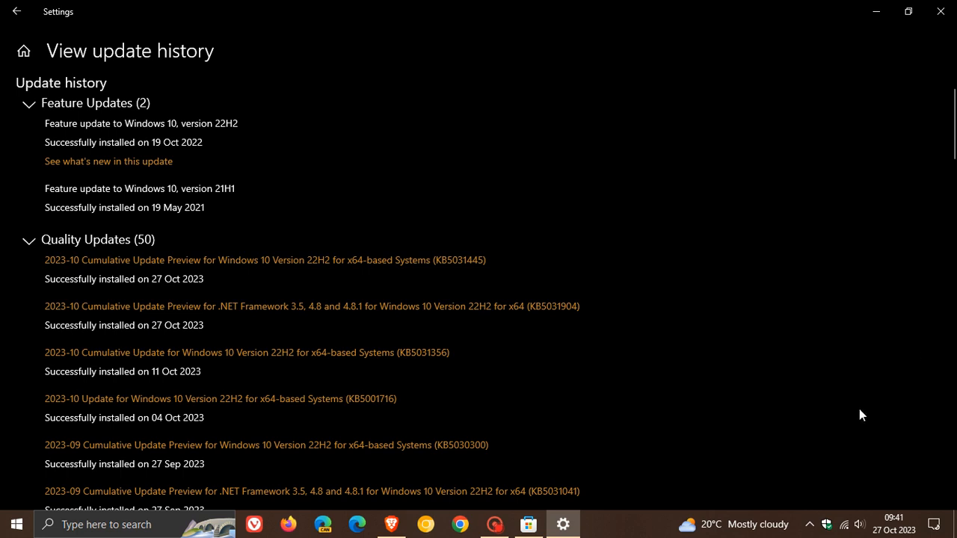
mouse_move(845, 510)
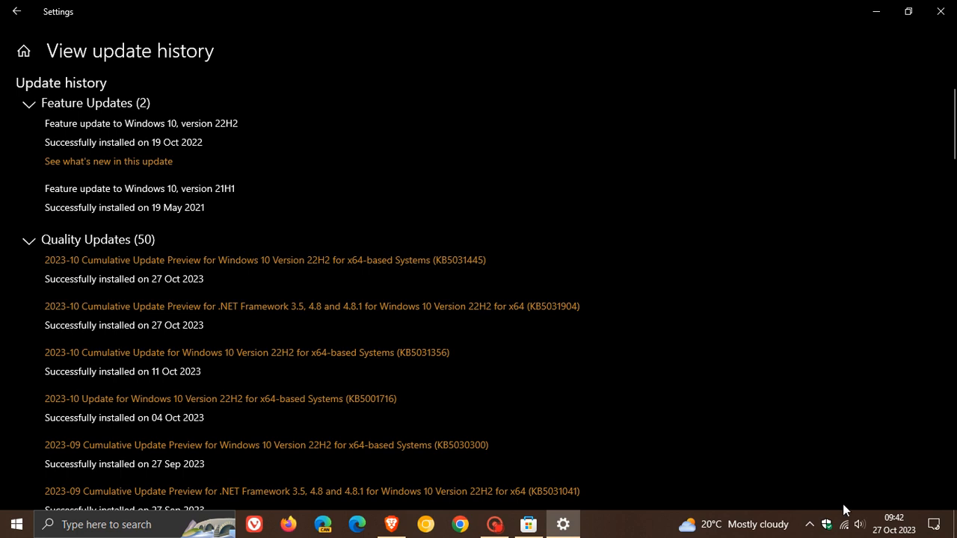
mouse_move(844, 524)
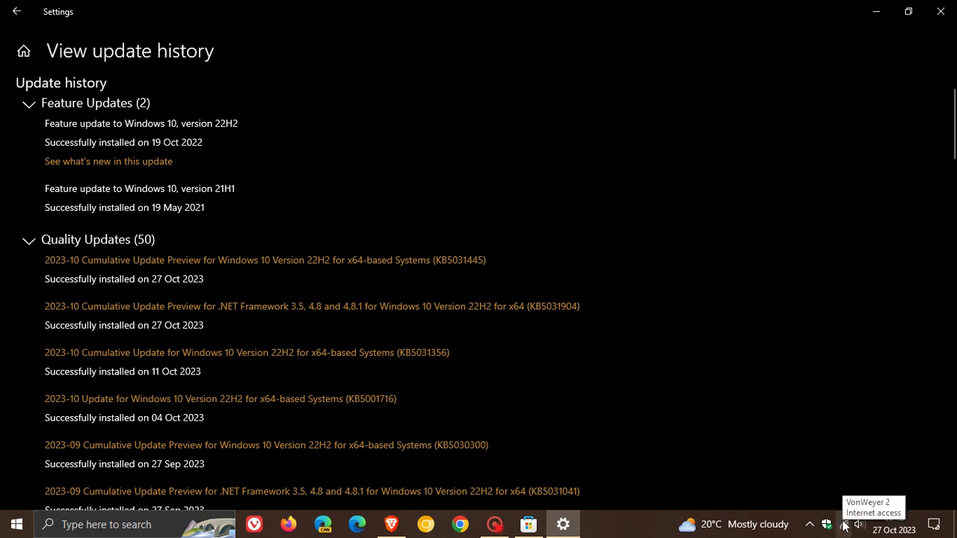
mouse_move(776, 238)
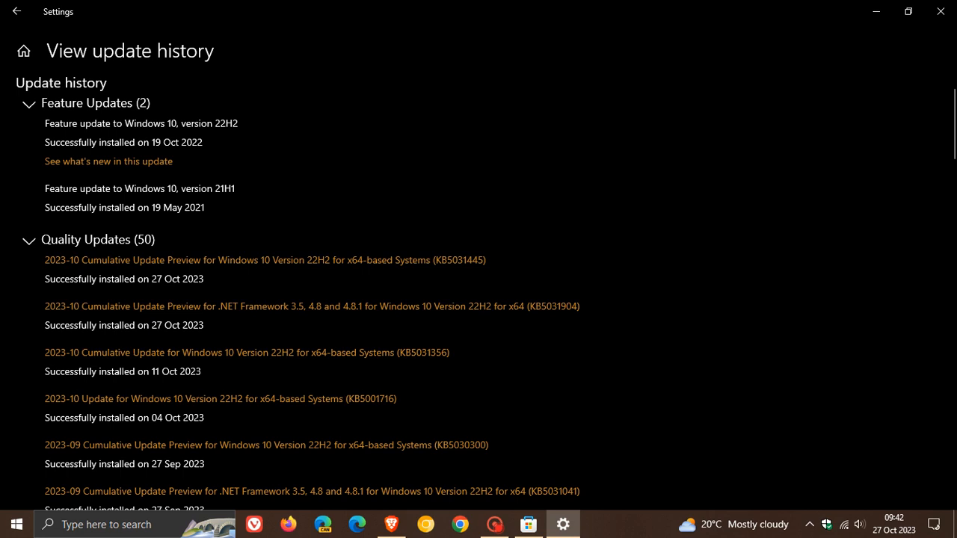
mouse_move(876, 11)
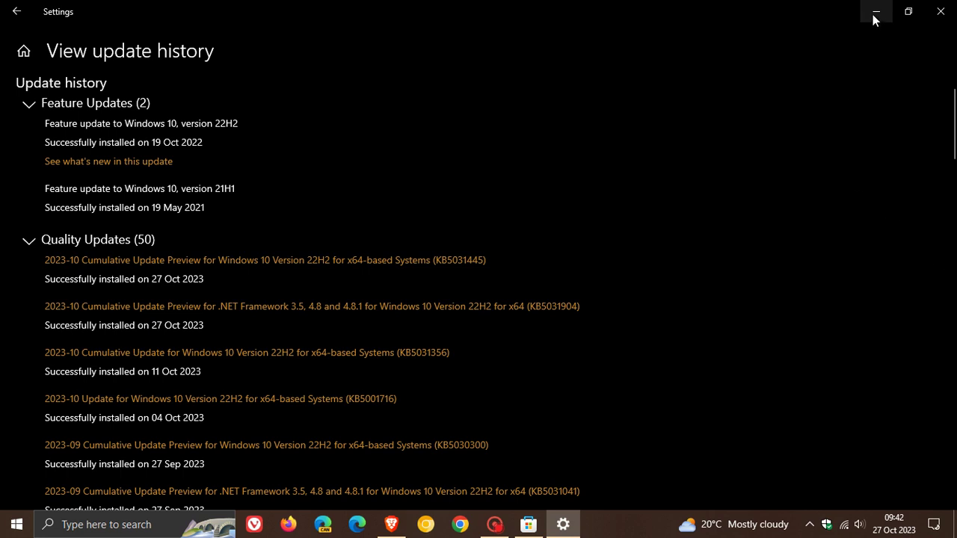
click(876, 11)
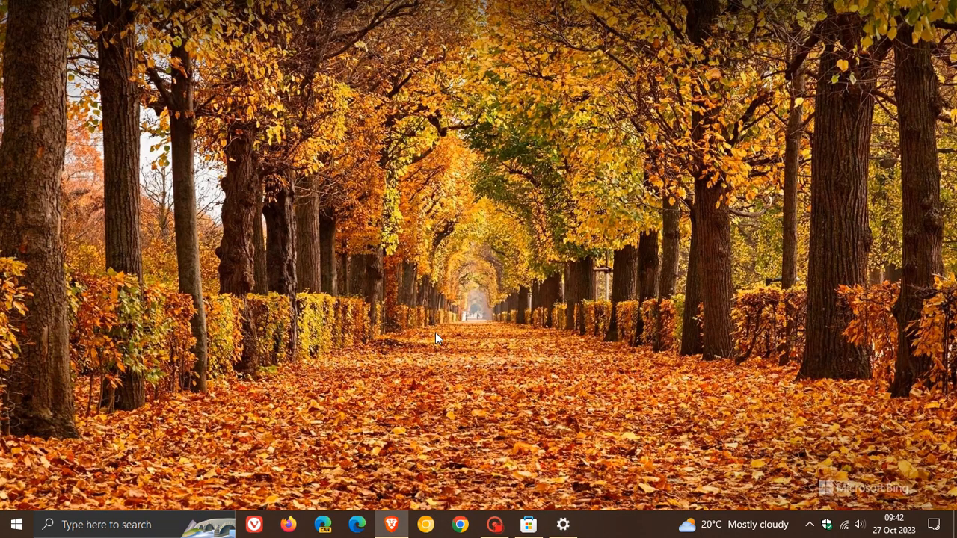
mouse_move(436, 335)
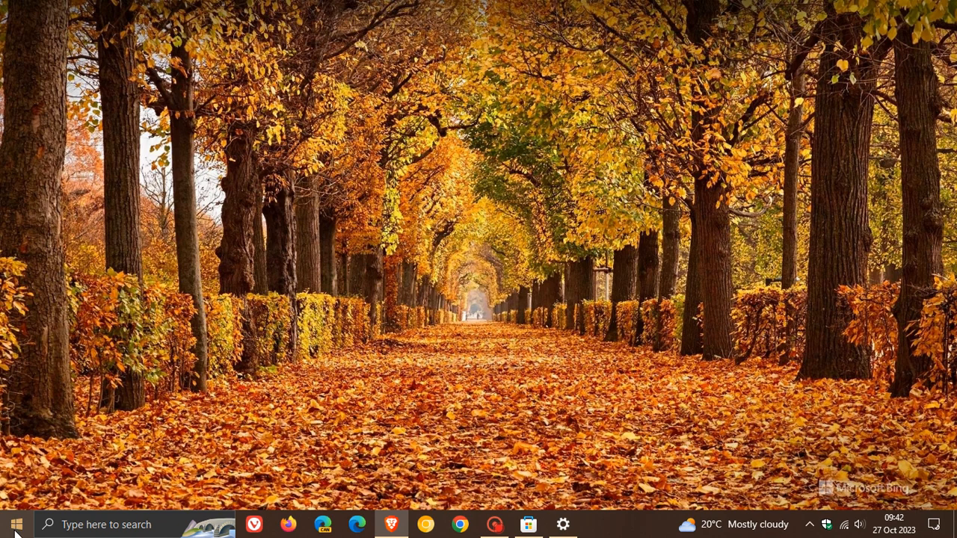
Step: Scroll the Start menu app list to find Game Bar labelled System, then close Start
click(17, 523)
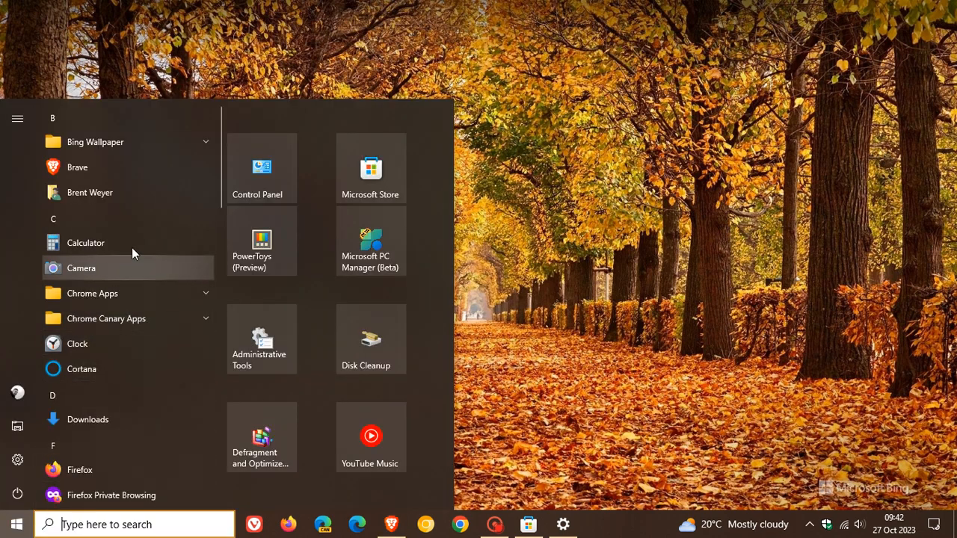
scroll(down, 3)
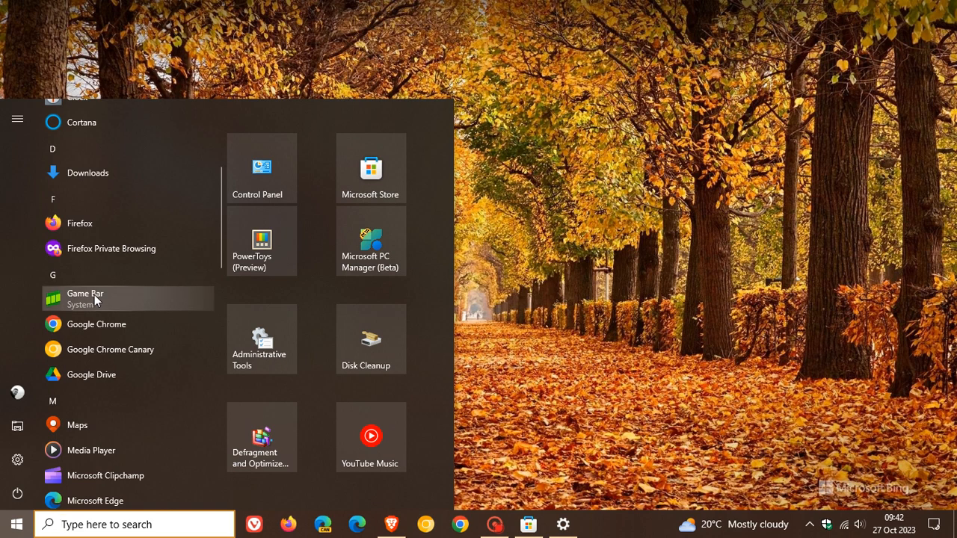
scroll(down, 3)
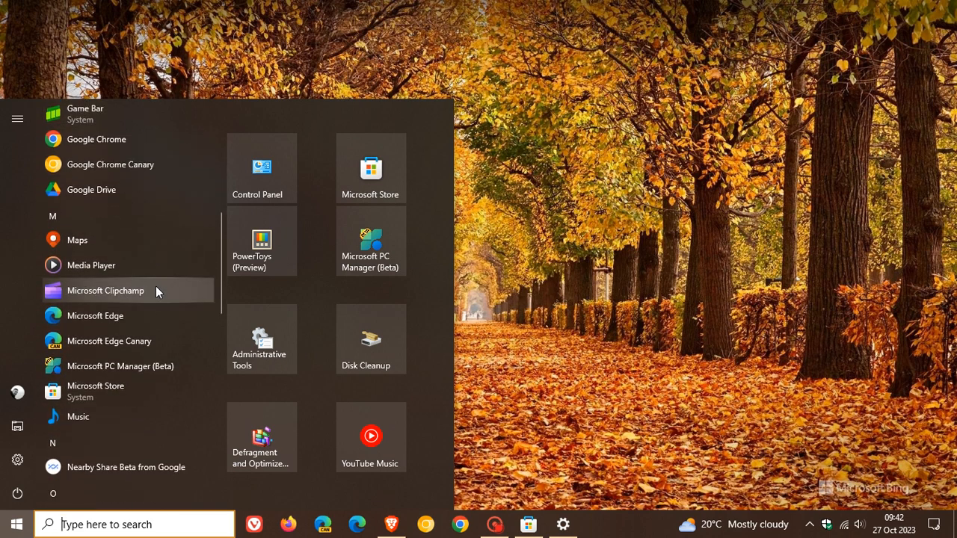
scroll(down, 3)
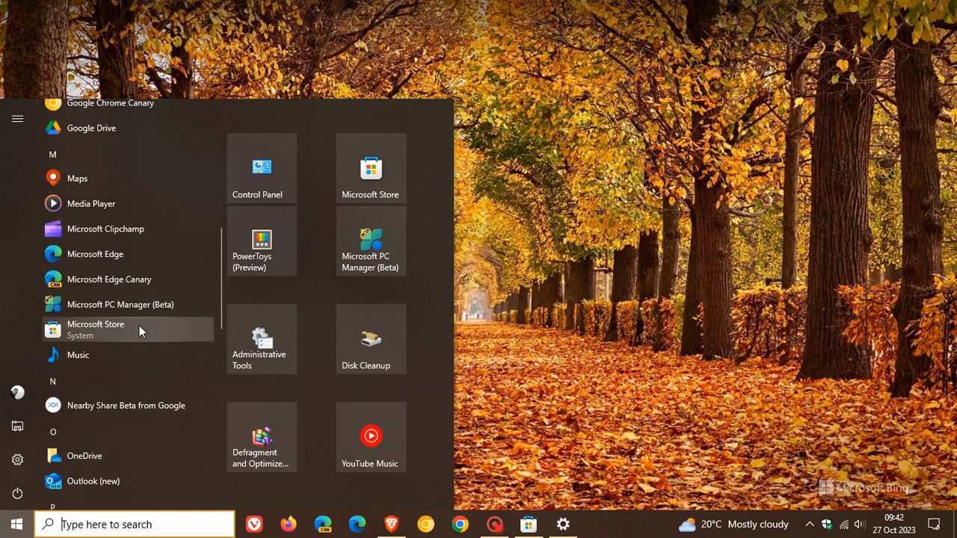
scroll(down, 3)
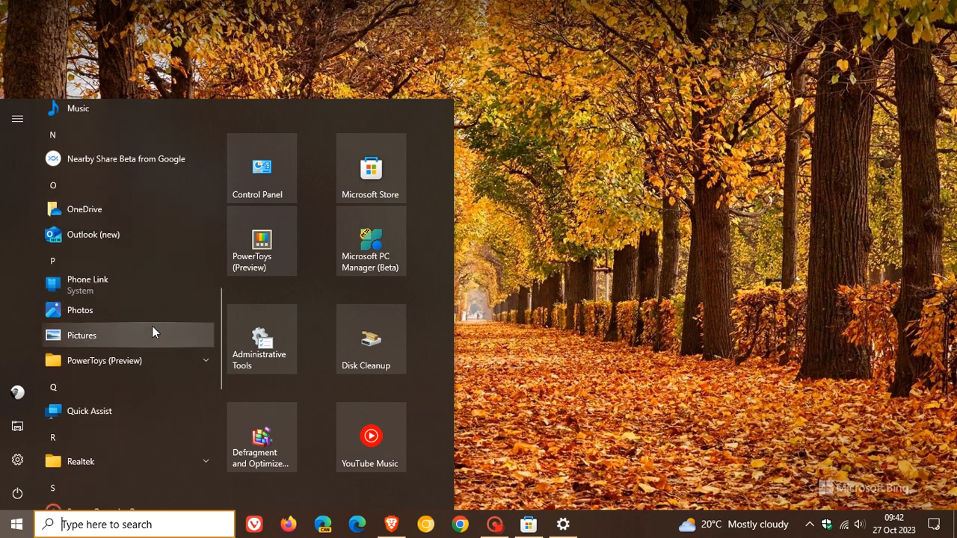
scroll(down, 3)
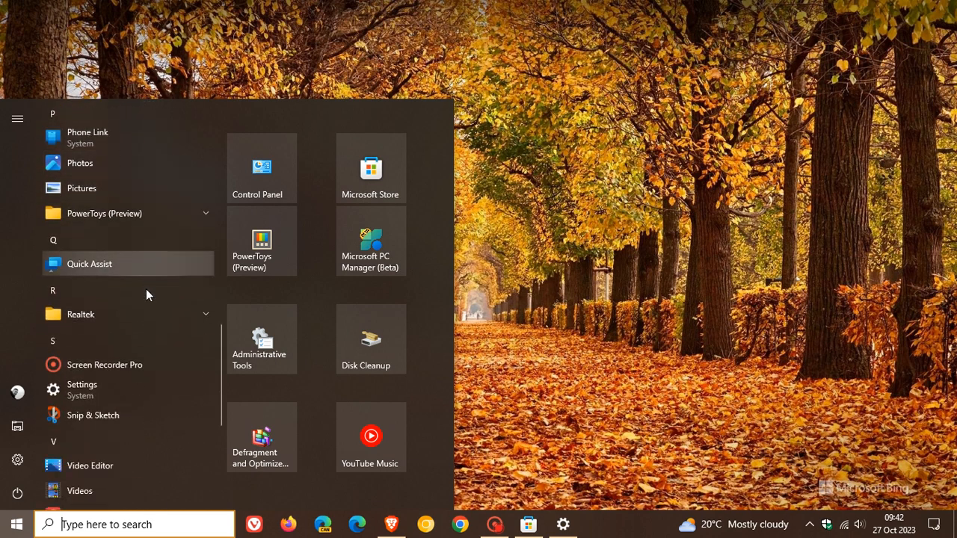
scroll(down, 3)
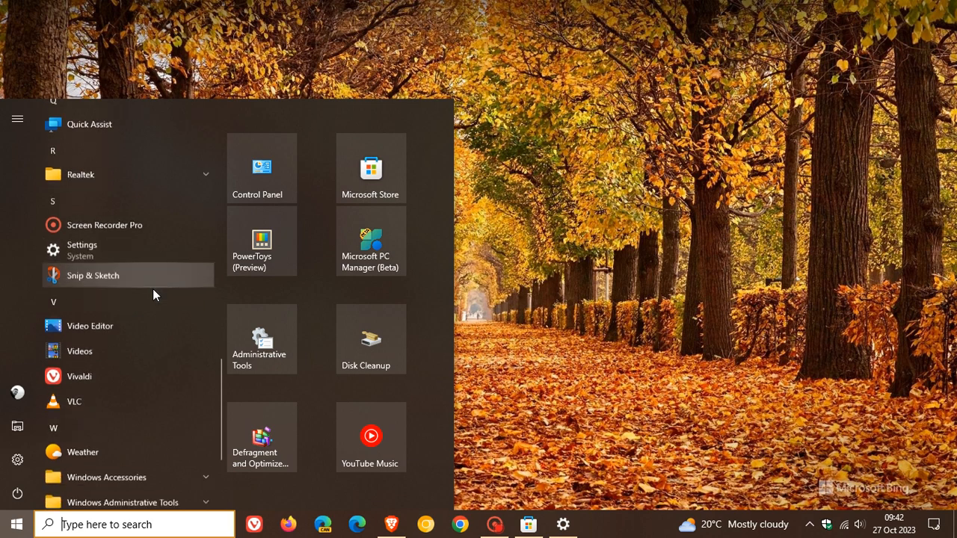
scroll(down, 3)
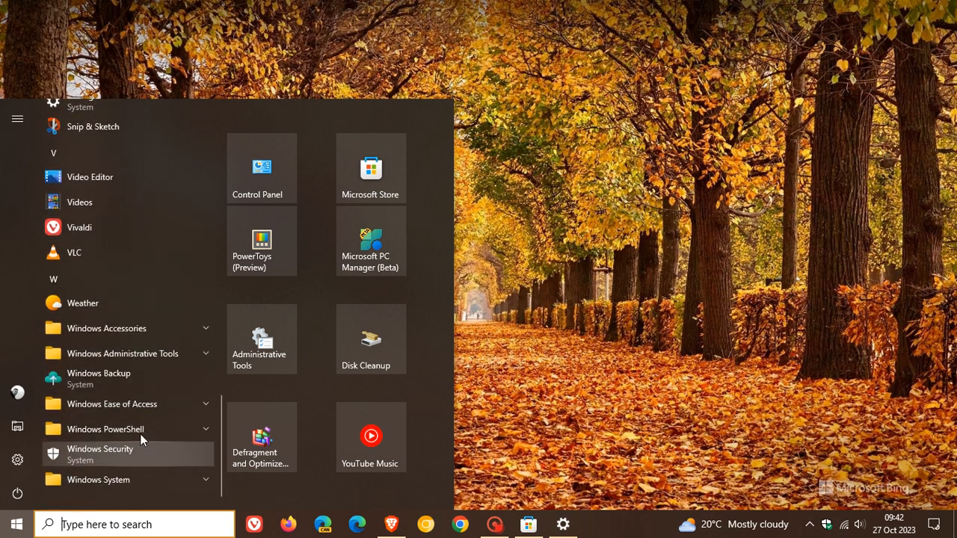
scroll(up, 3)
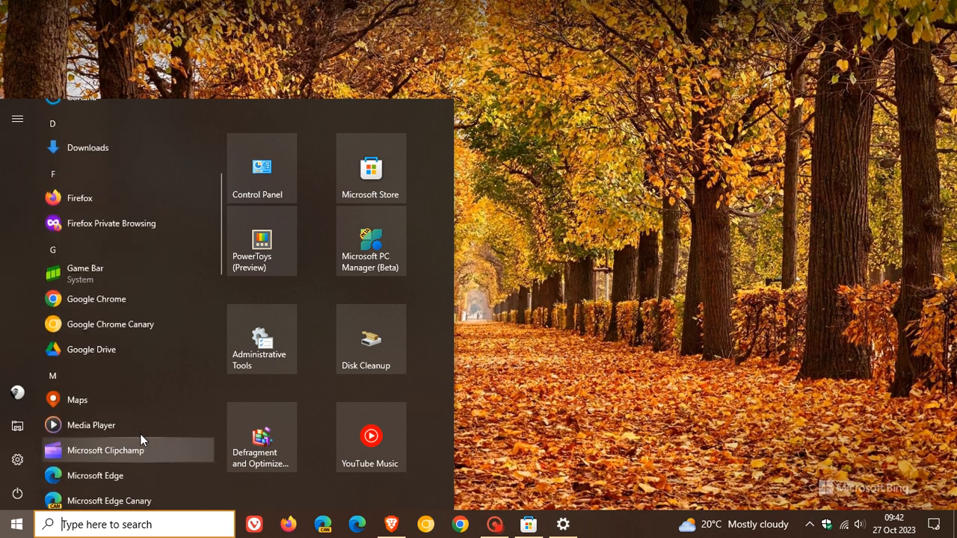
scroll(up, 3)
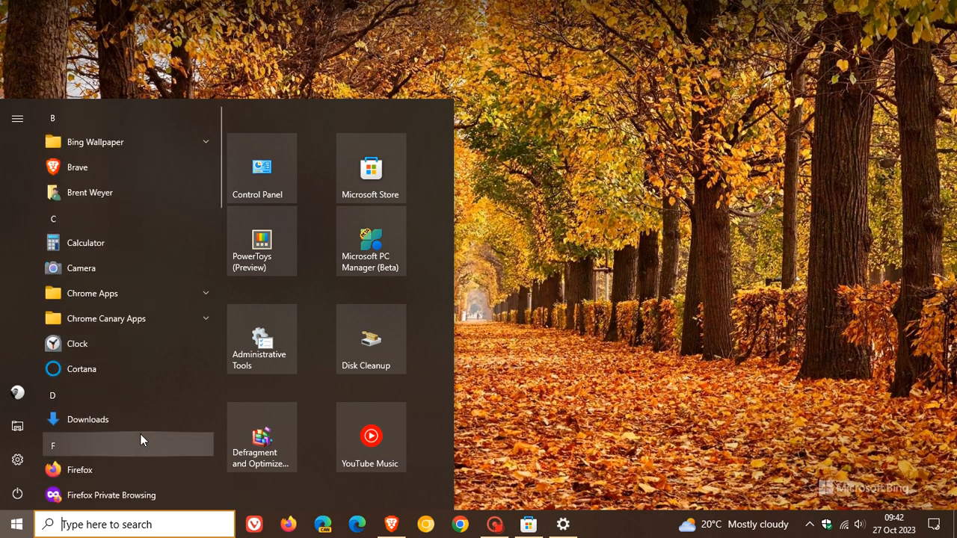
mouse_move(146, 142)
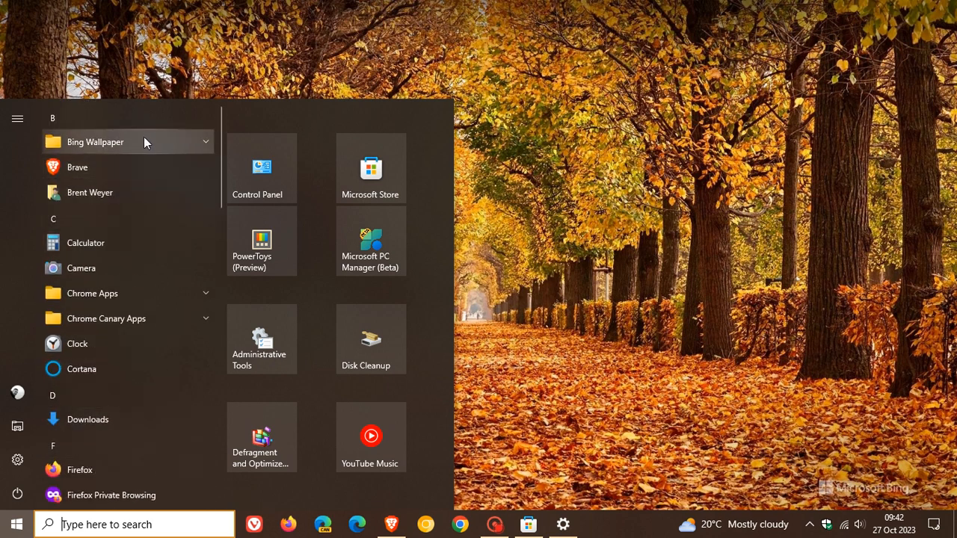
mouse_move(149, 213)
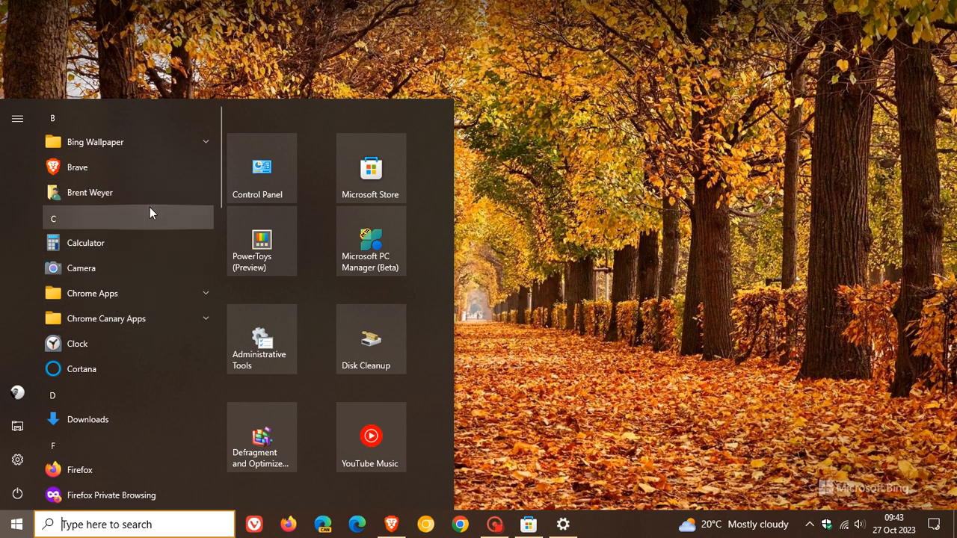
scroll(down, 3)
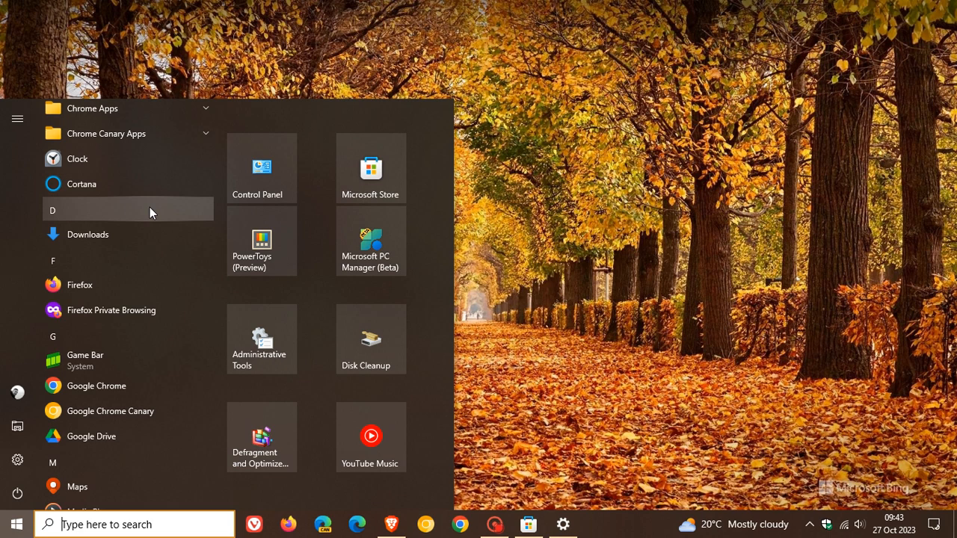
mouse_move(566, 264)
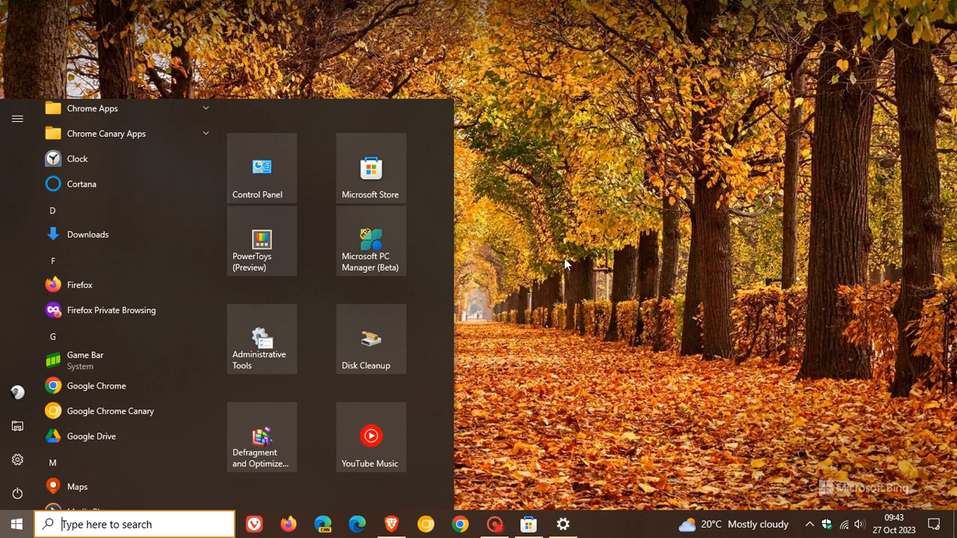
click(528, 524)
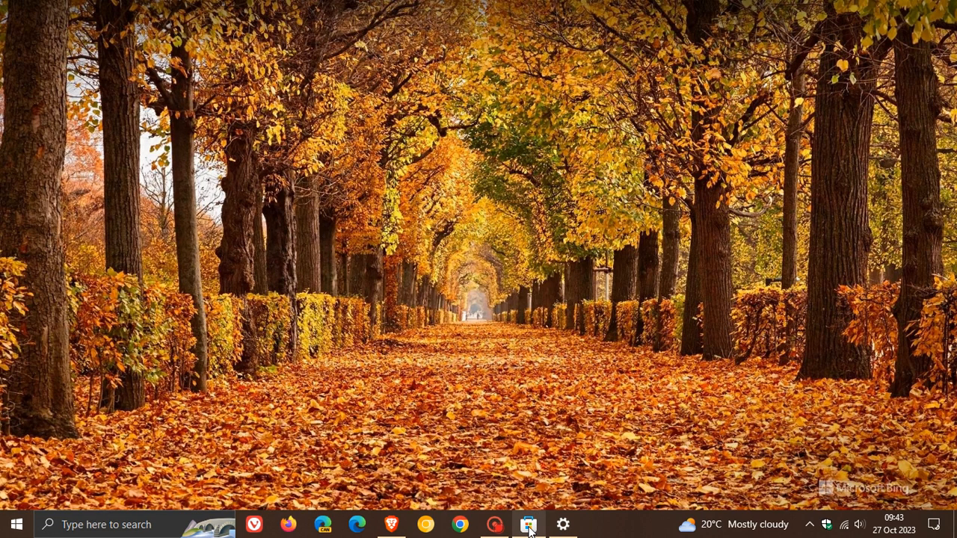
click(528, 524)
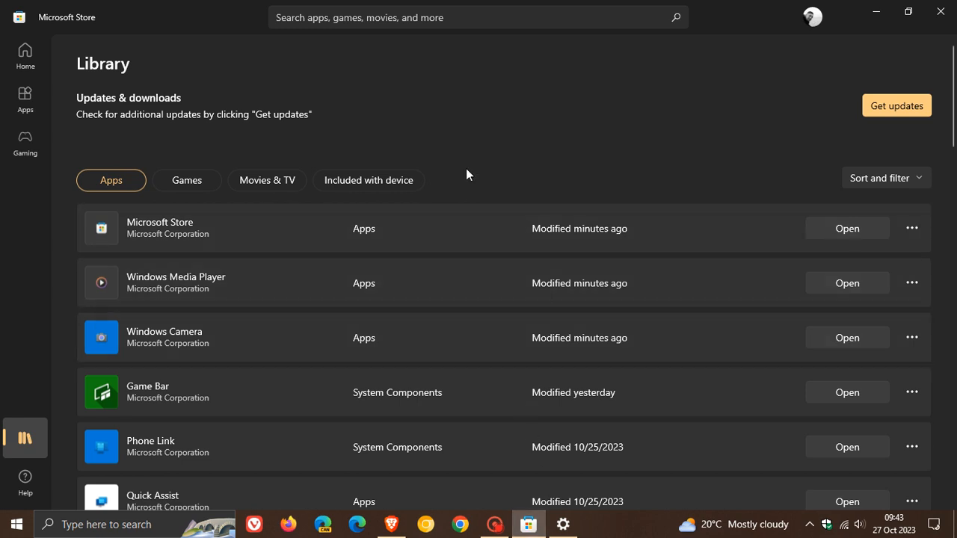
scroll(down, 3)
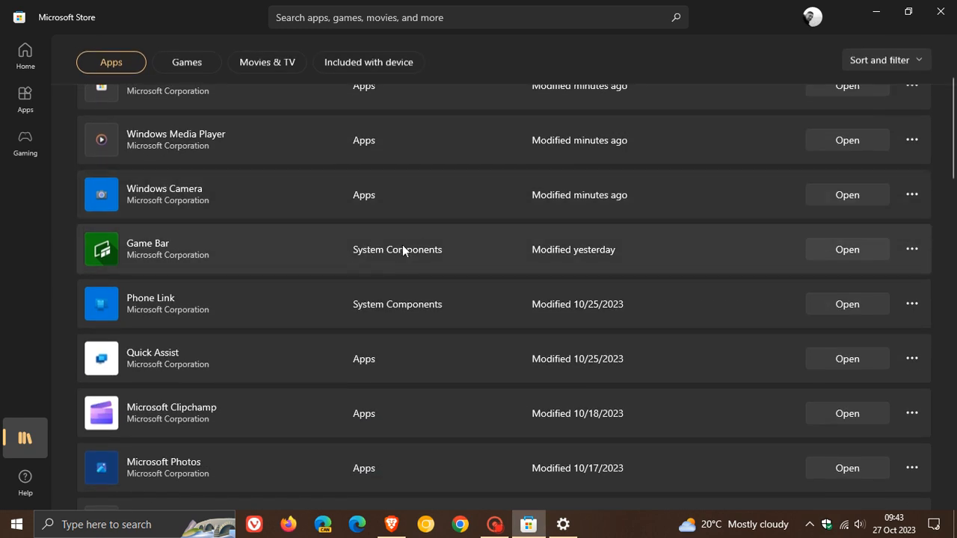
scroll(down, 3)
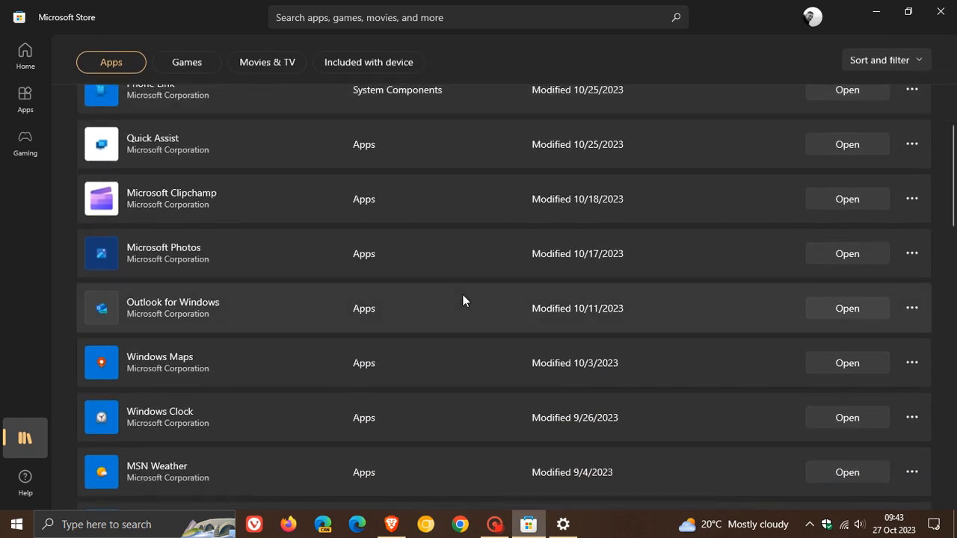
scroll(down, 3)
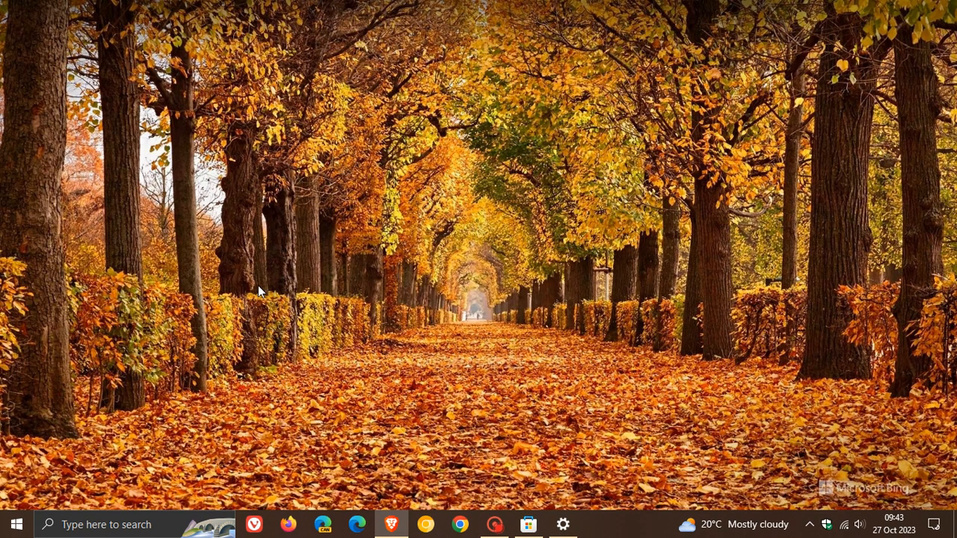
click(17, 524)
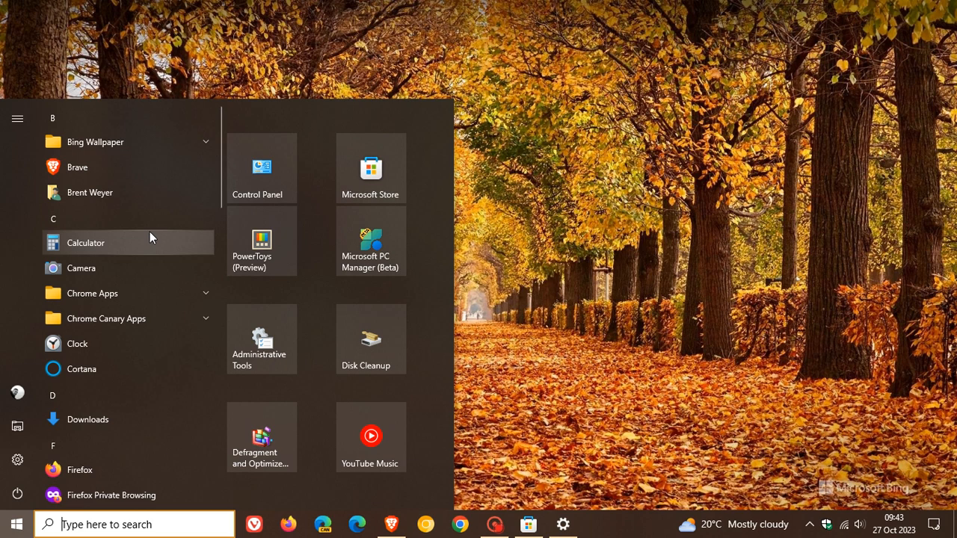
scroll(down, 3)
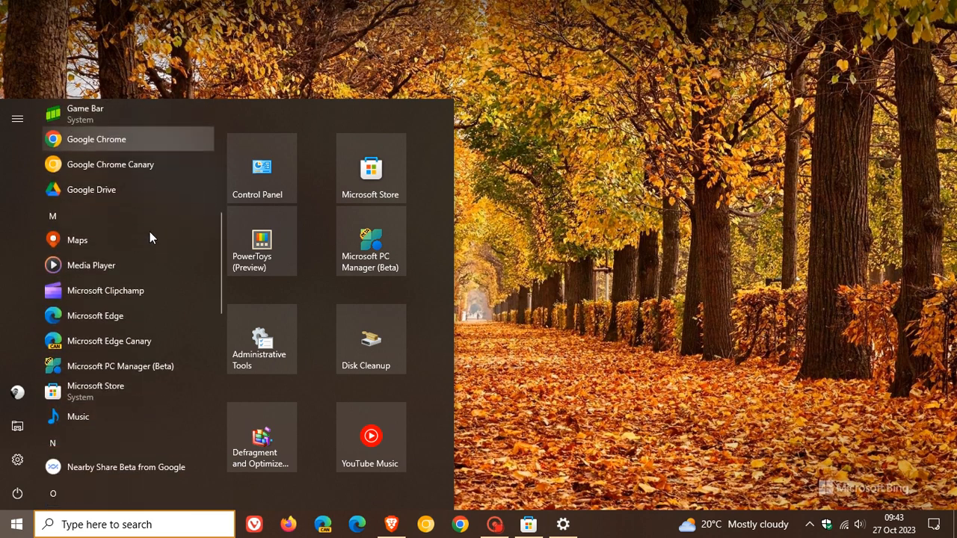
scroll(down, 3)
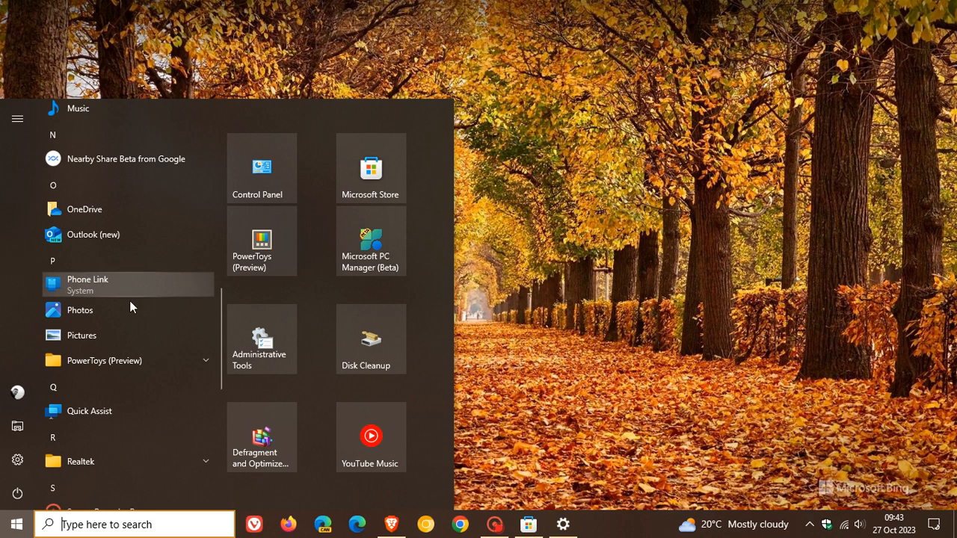
mouse_move(152, 291)
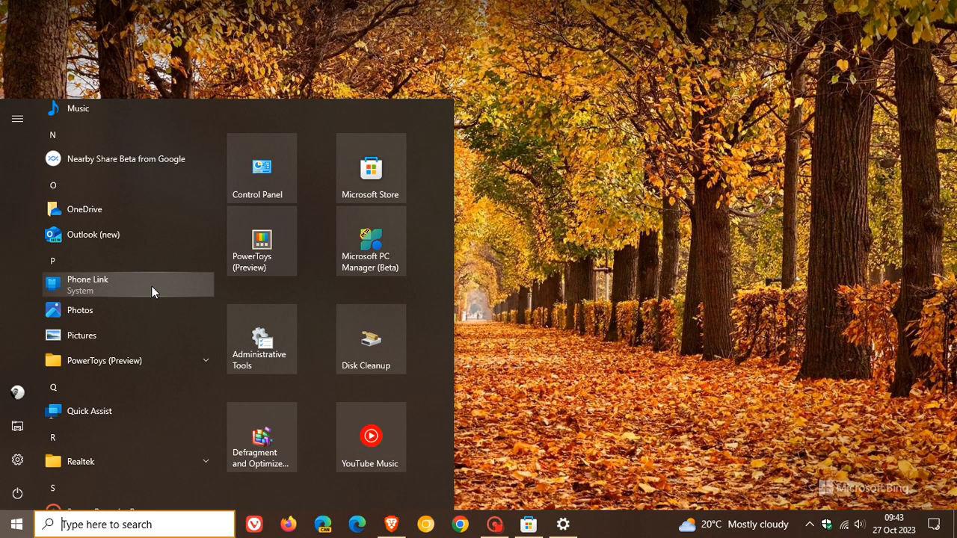
mouse_move(168, 290)
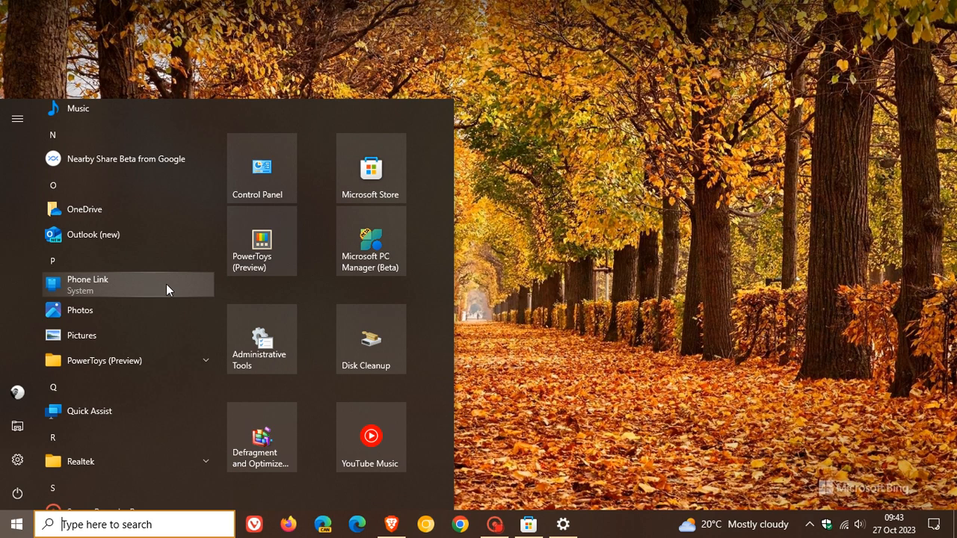
mouse_move(103, 292)
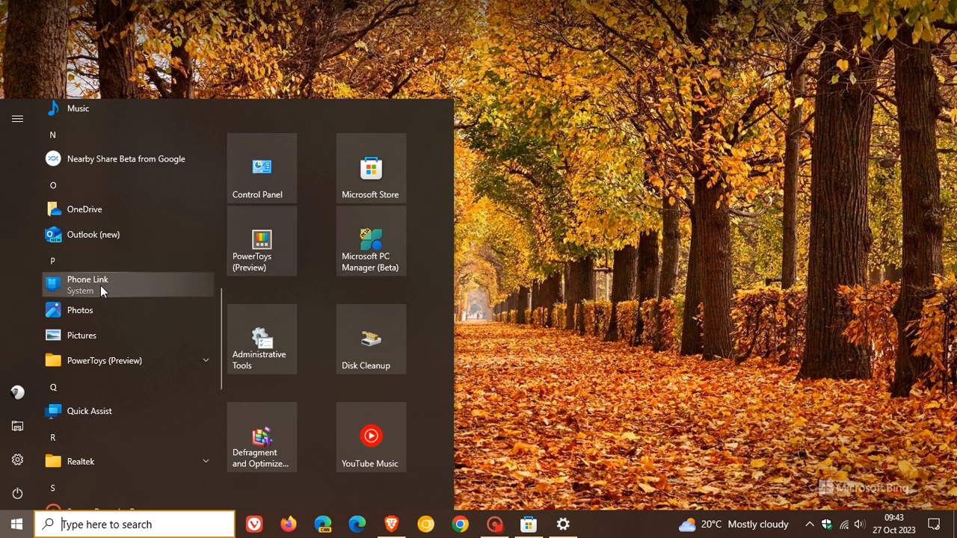
scroll(down, 3)
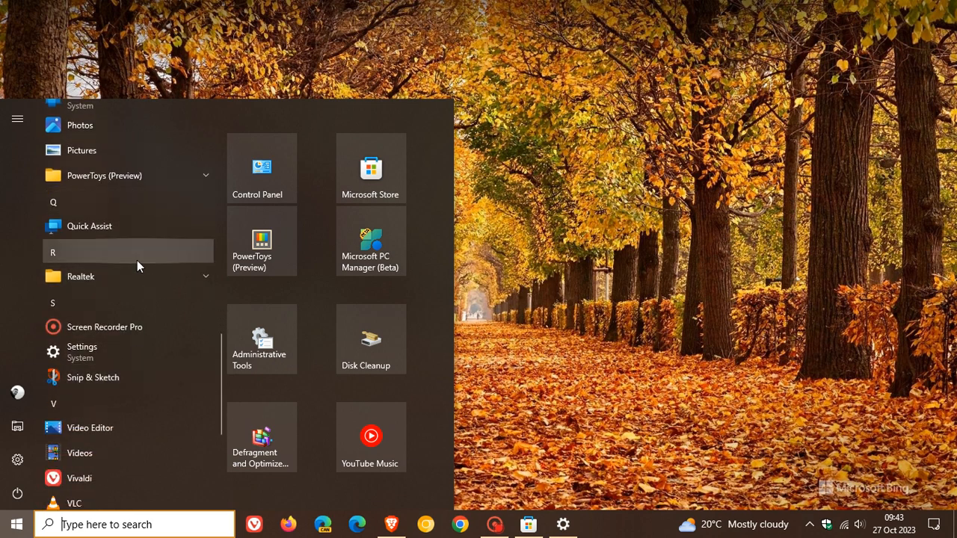
mouse_move(115, 351)
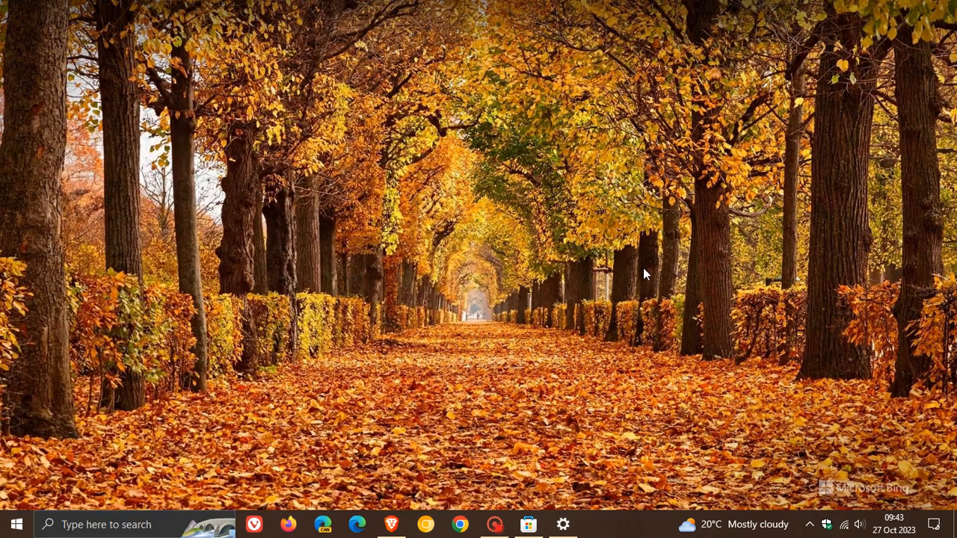
mouse_move(288, 312)
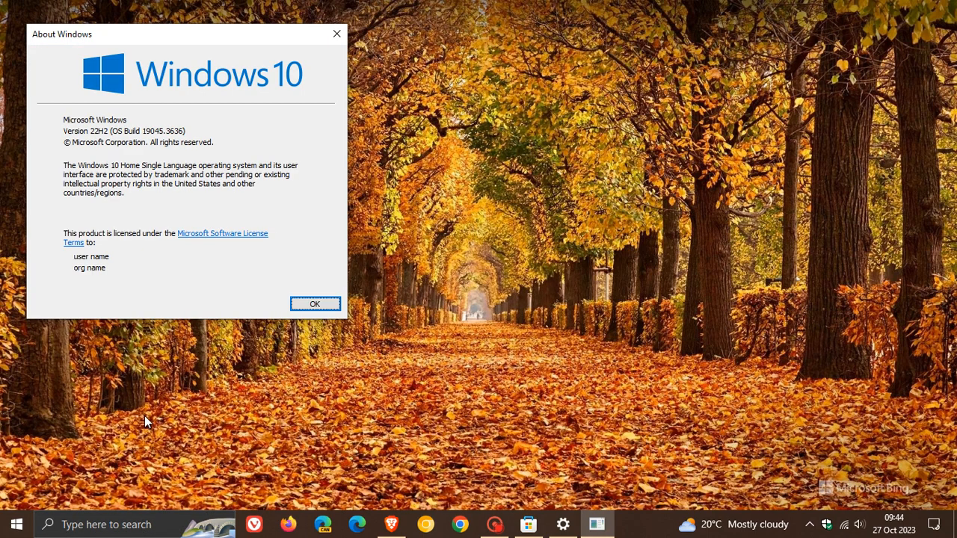
Step: Move About Windows to centre, read OS Build 19045.3636, and dismiss it
drag(187, 34, 318, 88)
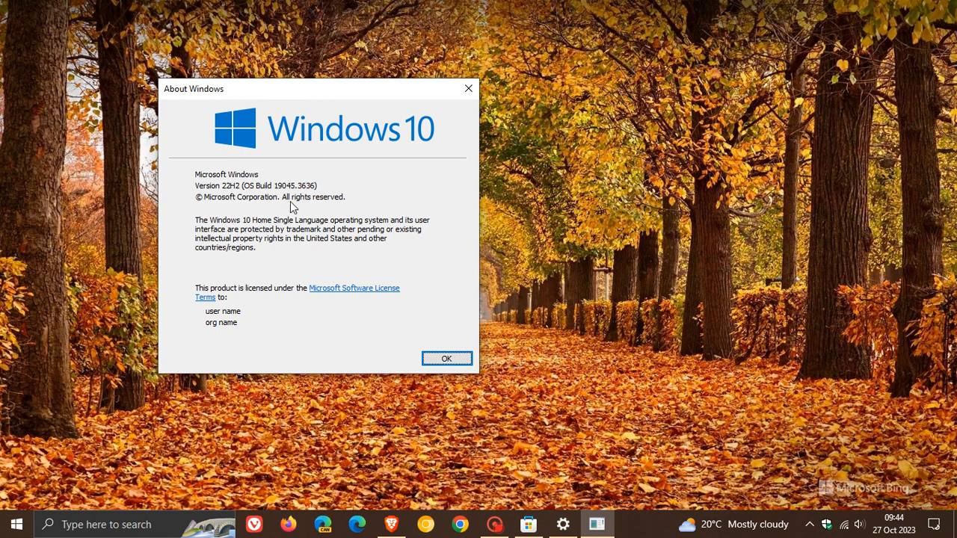
mouse_move(434, 324)
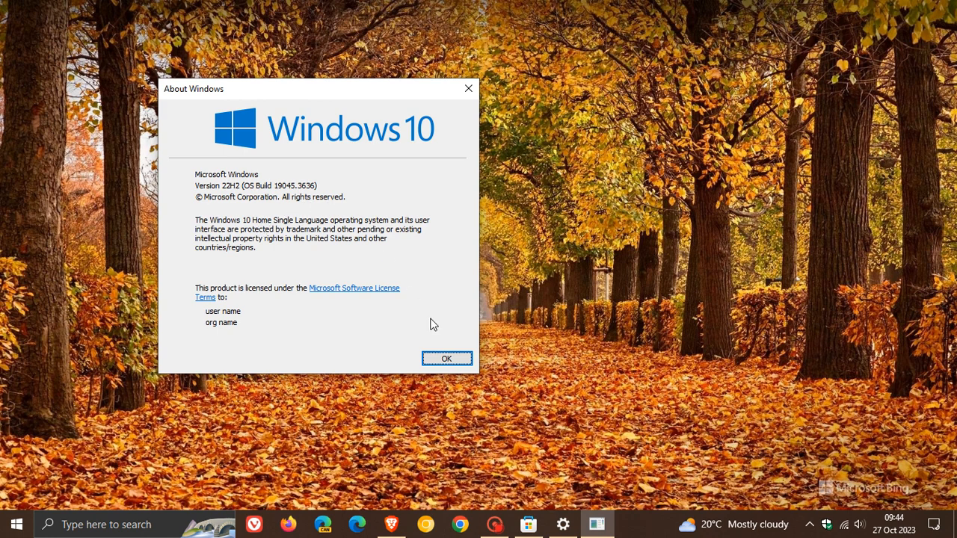
click(446, 358)
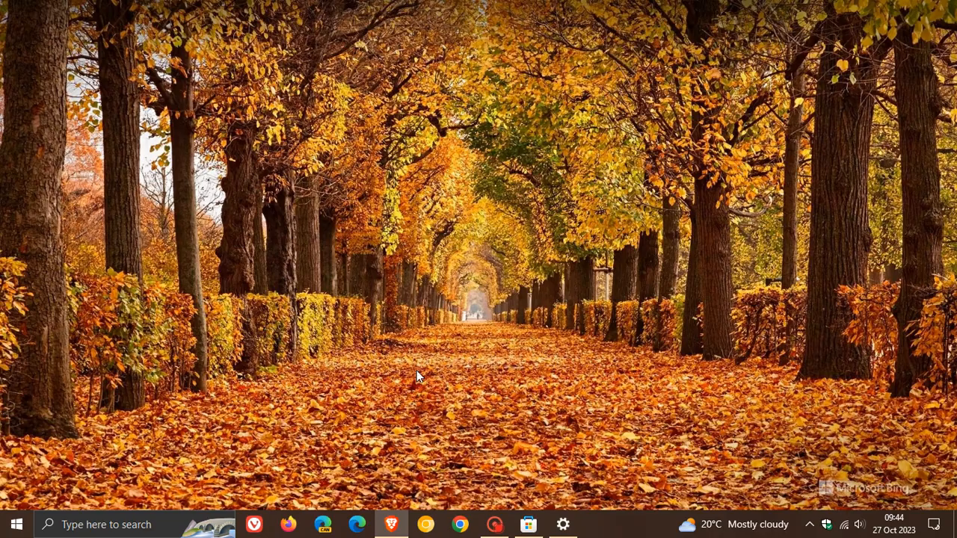